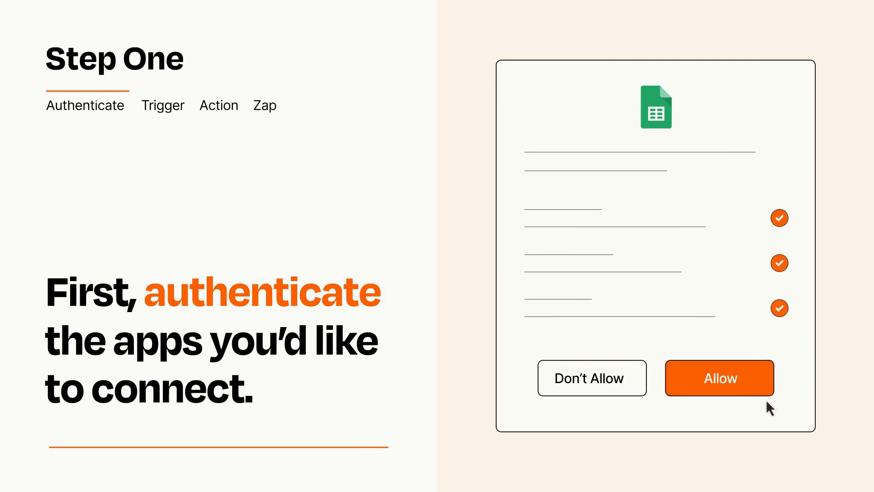
Allow Google Sheets access on the authorization screen
{"action": "left_click", "coordinate": [719, 378]}
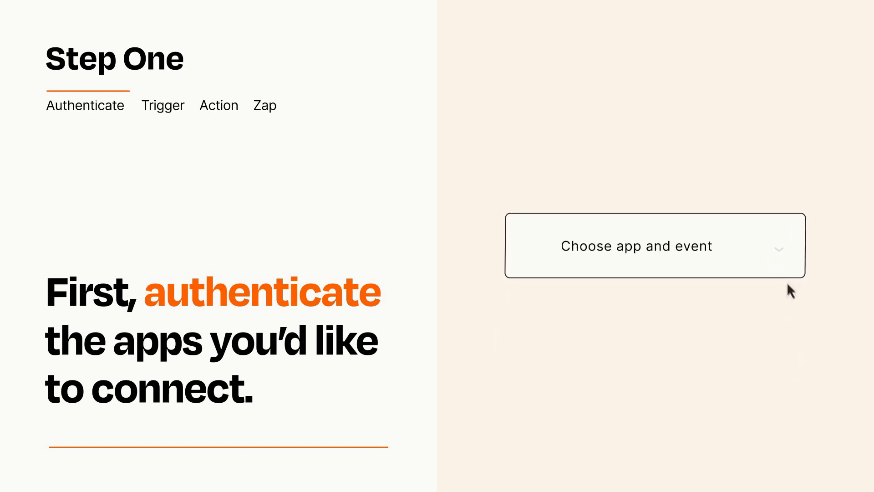
Choose New Item in Feed as the trigger event
{"action": "left_click", "coordinate": [636, 246]}
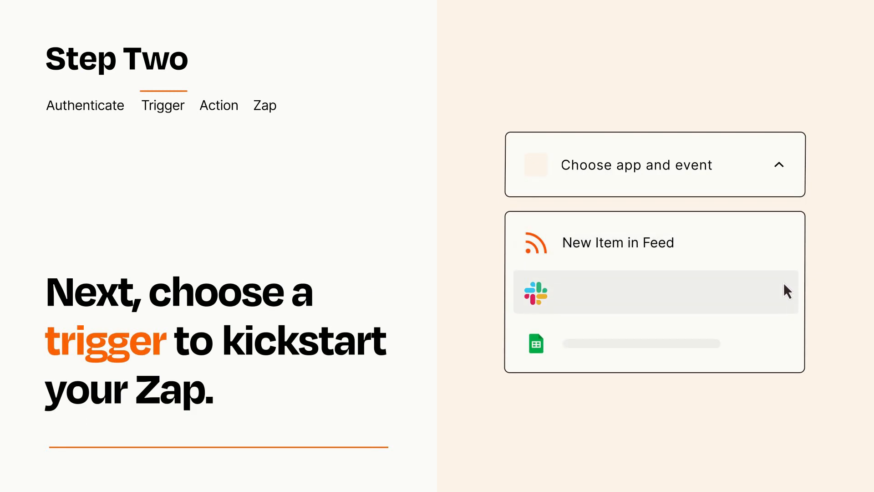
{"action": "mouse_move", "coordinate": [786, 348]}
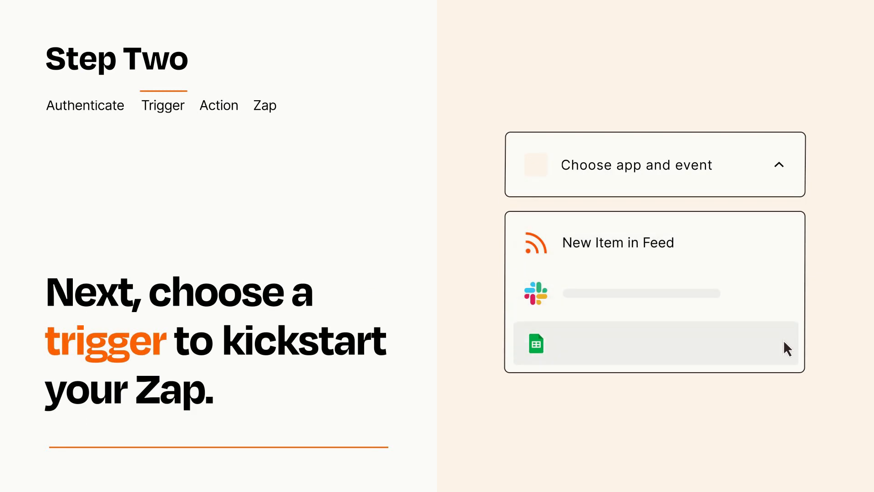
{"action": "mouse_move", "coordinate": [788, 250]}
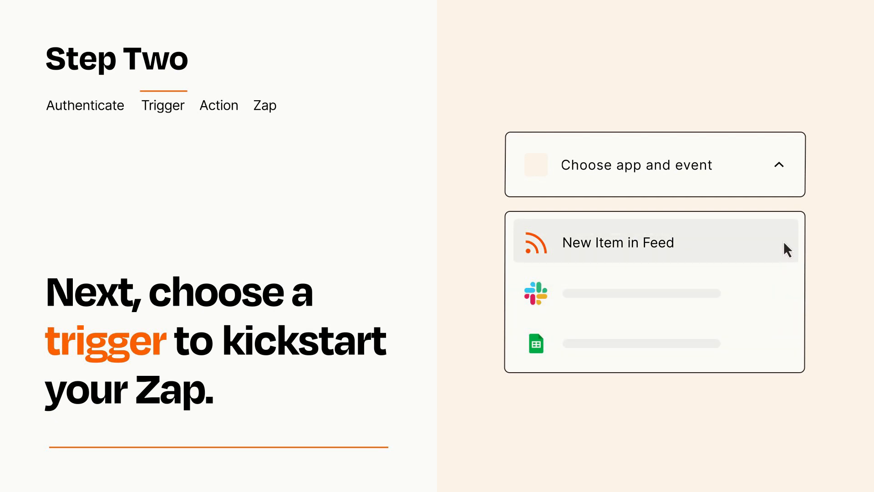
{"action": "mouse_move", "coordinate": [787, 252]}
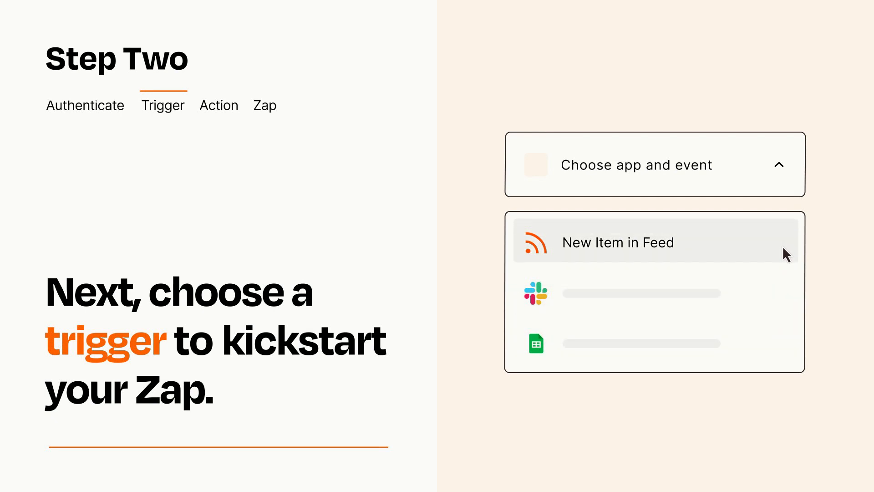
{"action": "left_click", "coordinate": [617, 243]}
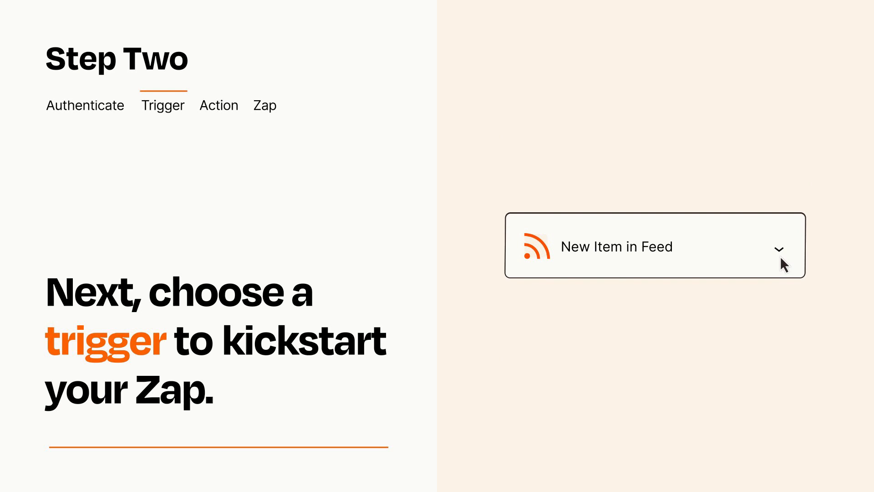
{"action": "mouse_move", "coordinate": [792, 262]}
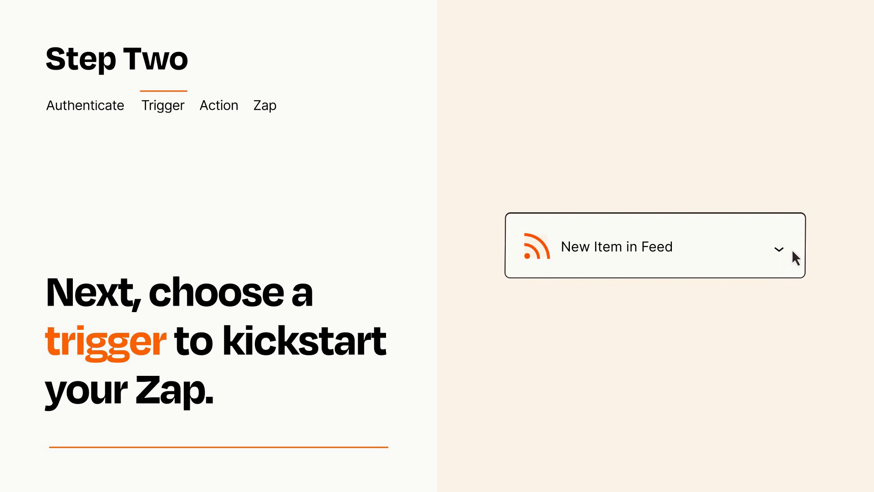
{"action": "mouse_move", "coordinate": [793, 255]}
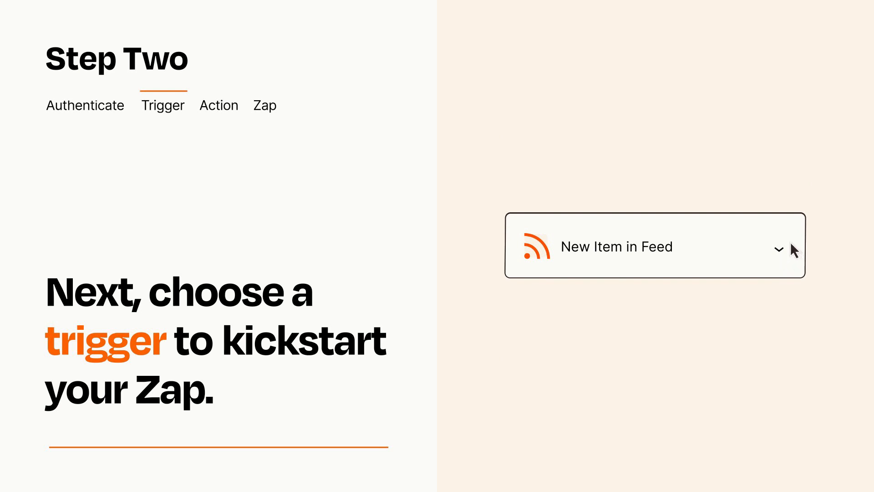
Choose Create Spreadsheet Row as the action event and confirm its setup
{"action": "left_click", "coordinate": [219, 104]}
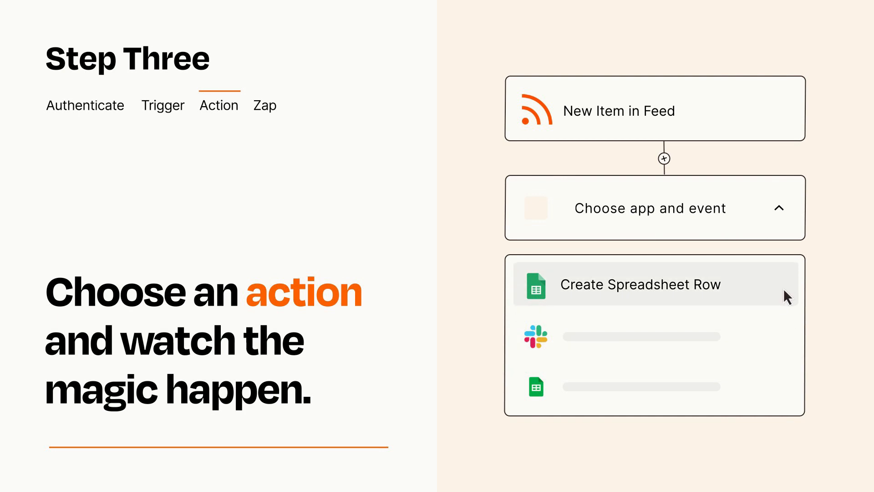
{"action": "left_click", "coordinate": [640, 285]}
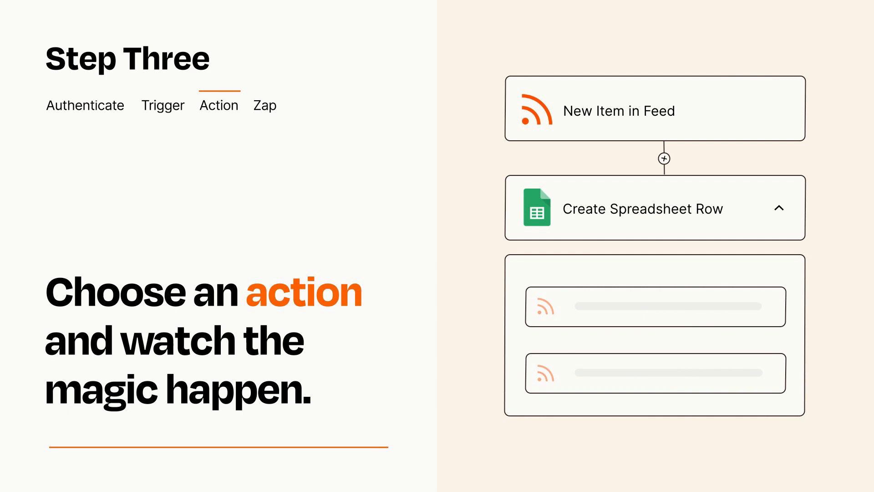
{"action": "left_click", "coordinate": [264, 106]}
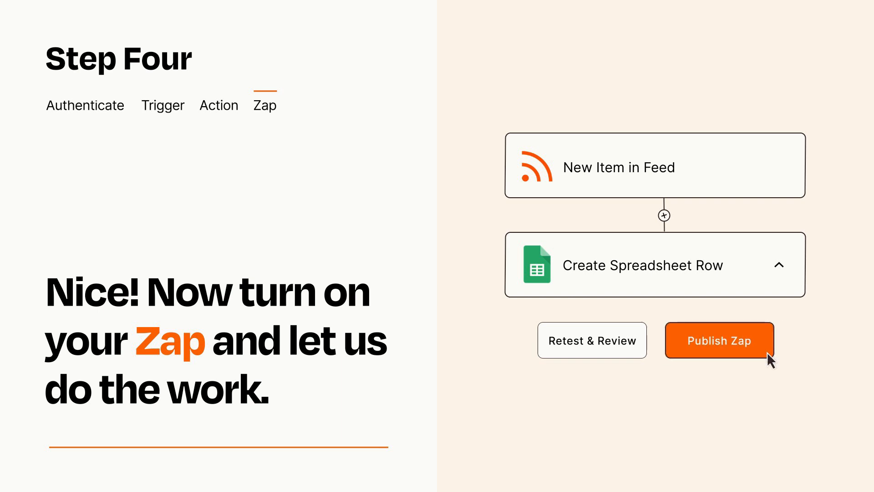
Publish the New Item in Feed to Create Spreadsheet Row Zap
{"action": "left_click", "coordinate": [720, 341]}
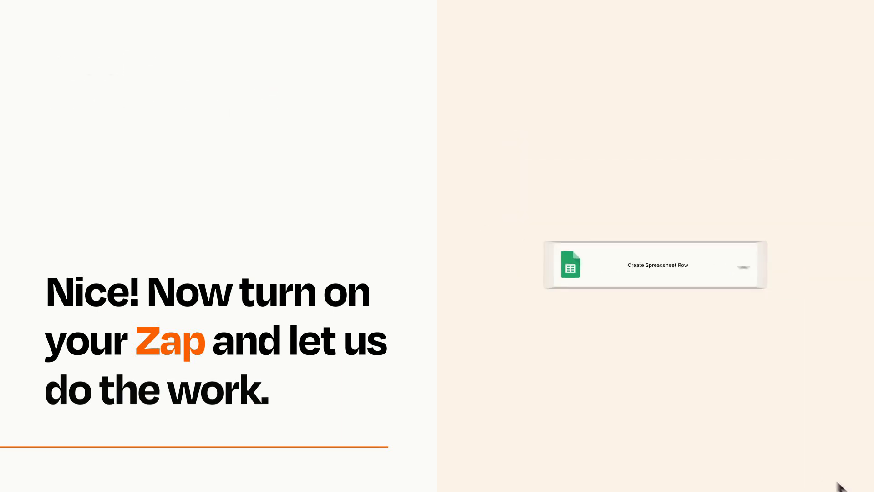